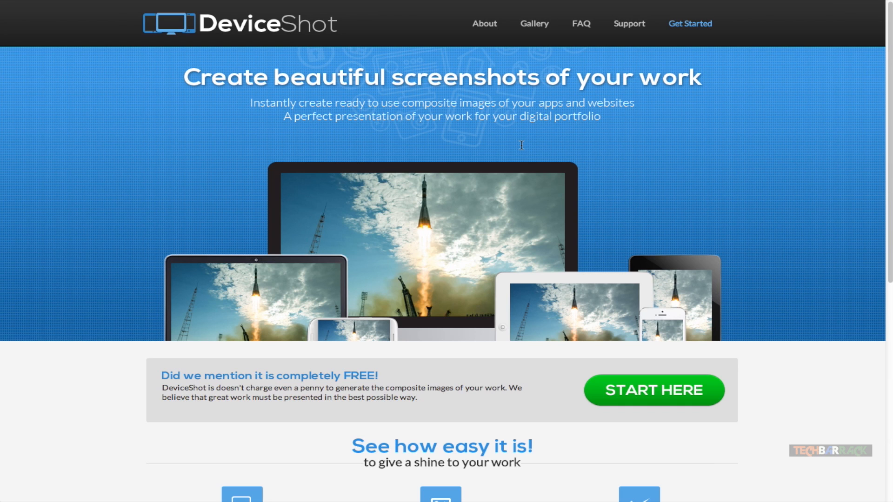
pyautogui.moveTo(394, 259)
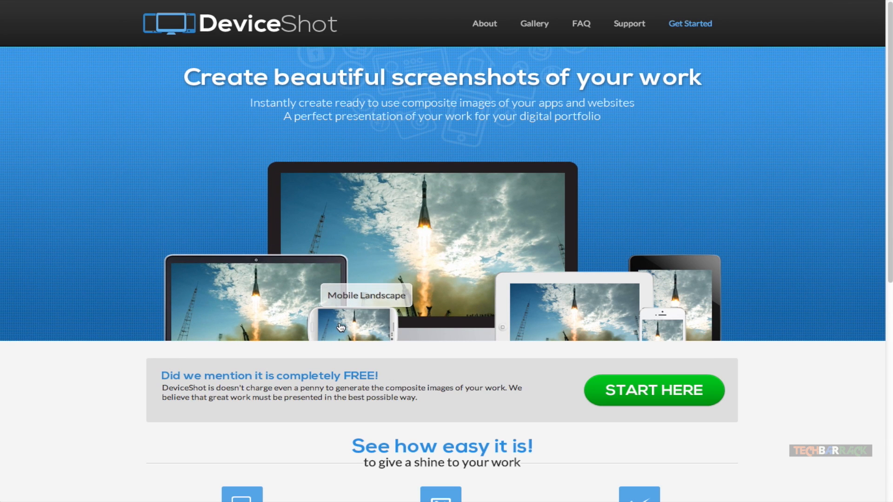
pyautogui.moveTo(659, 333)
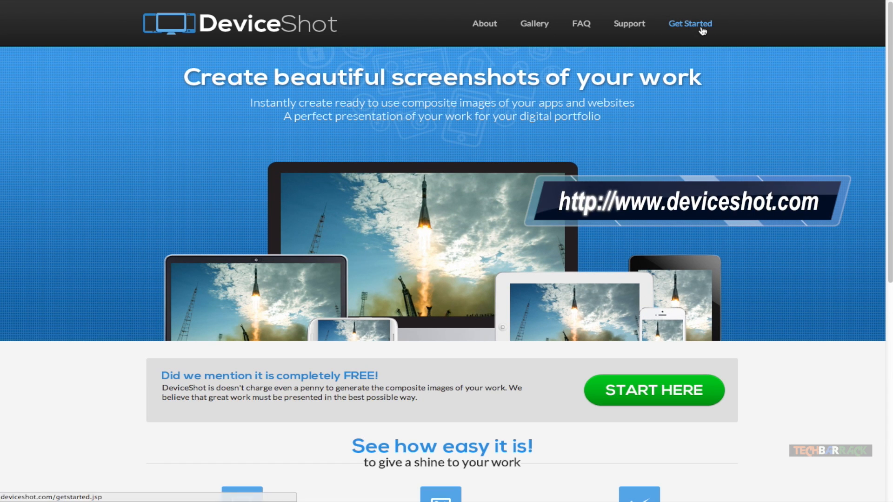
# Start the screenshot creator and browse the desktop frames, trying Macbook Air and Macbook Pro
pyautogui.click(690, 23)
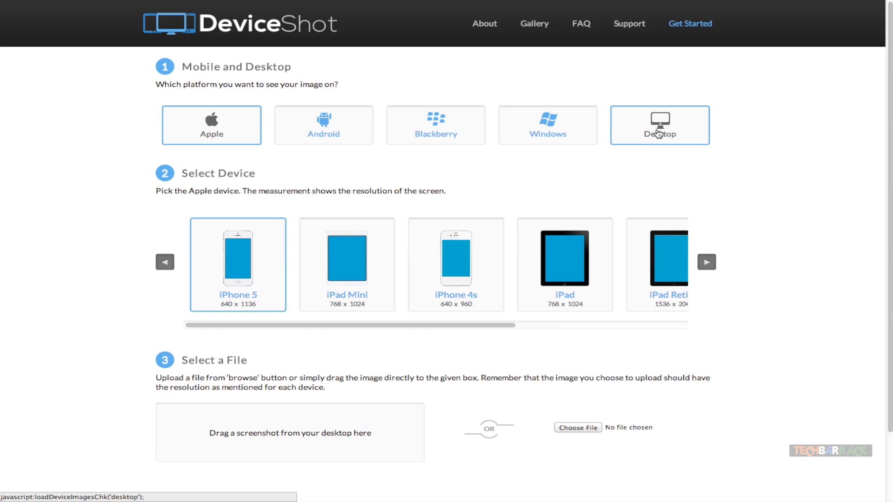
pyautogui.click(660, 125)
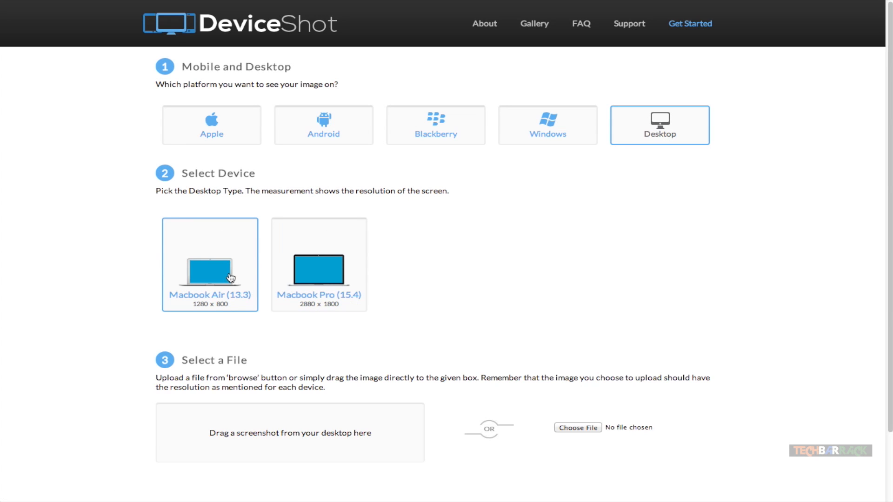
pyautogui.click(318, 265)
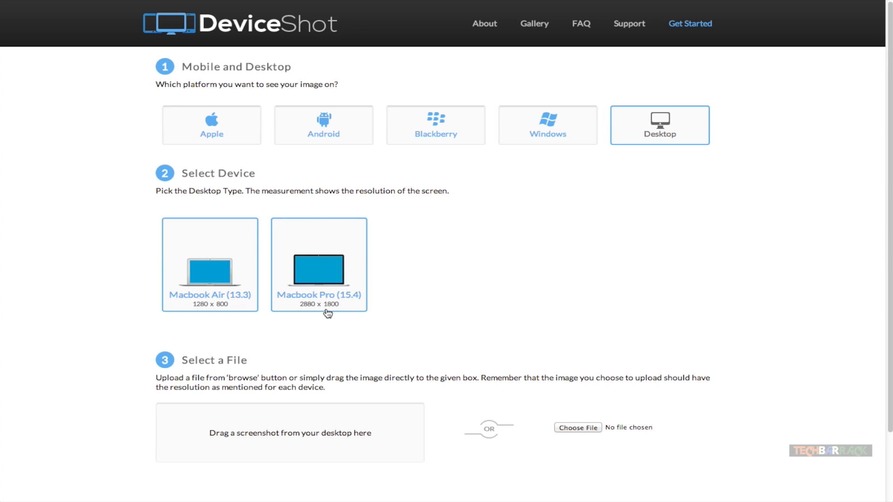
pyautogui.click(211, 125)
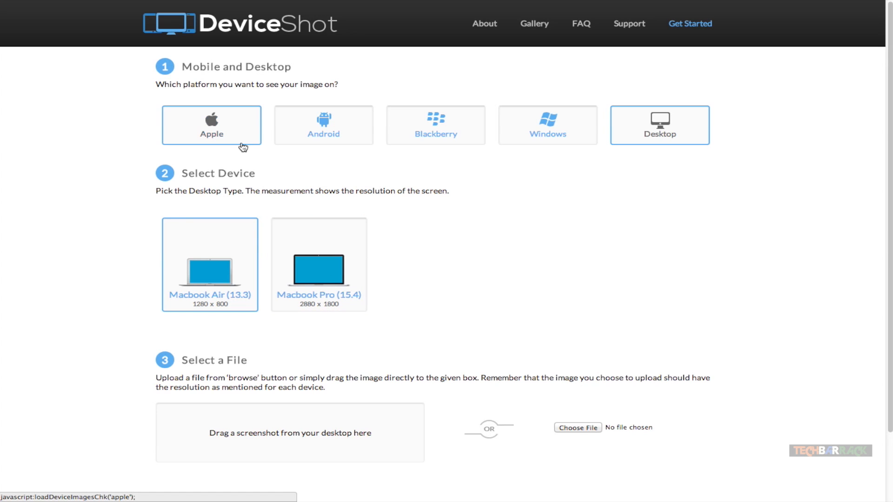
# Switch to Apple devices and choose the iPad Mini frame
pyautogui.click(211, 125)
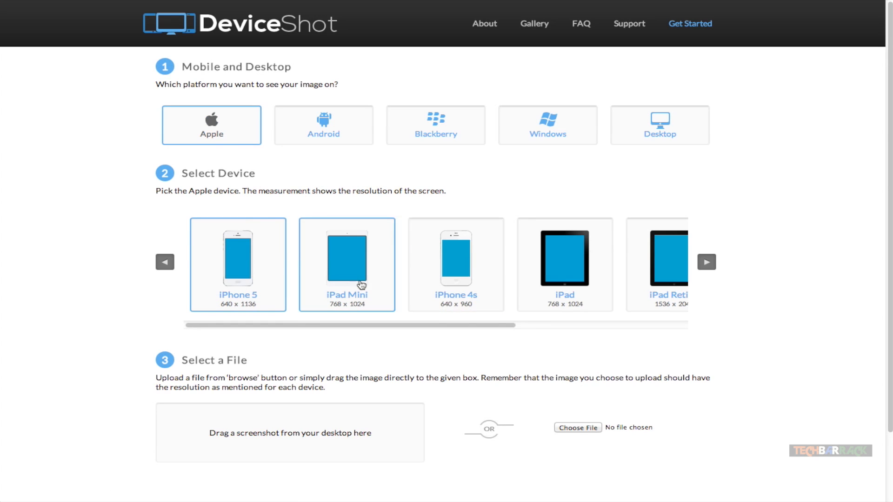
pyautogui.moveTo(355, 278)
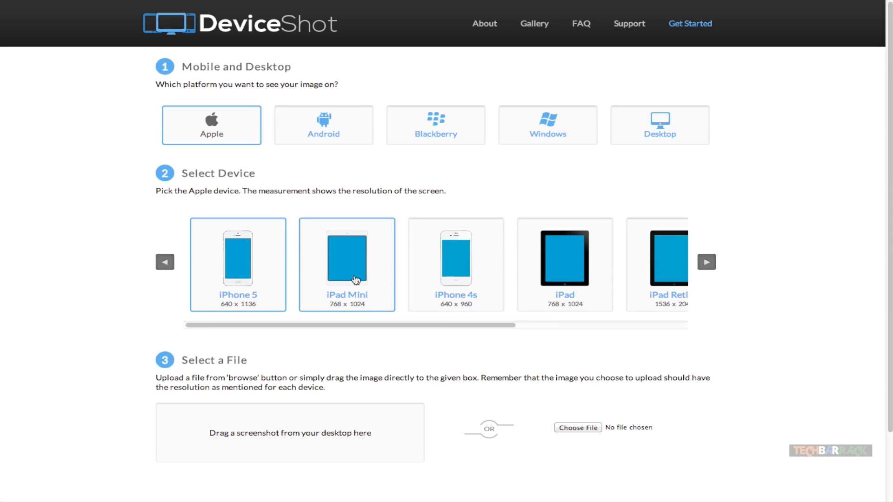
pyautogui.moveTo(332, 312)
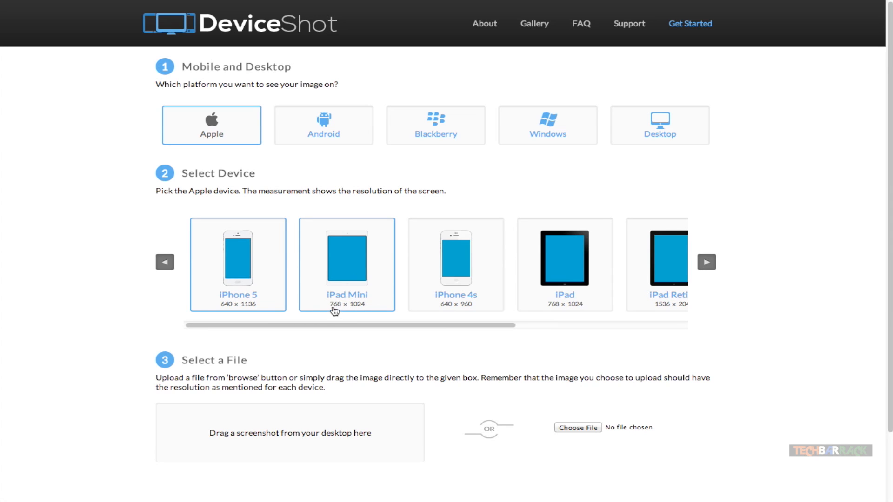
pyautogui.moveTo(358, 277)
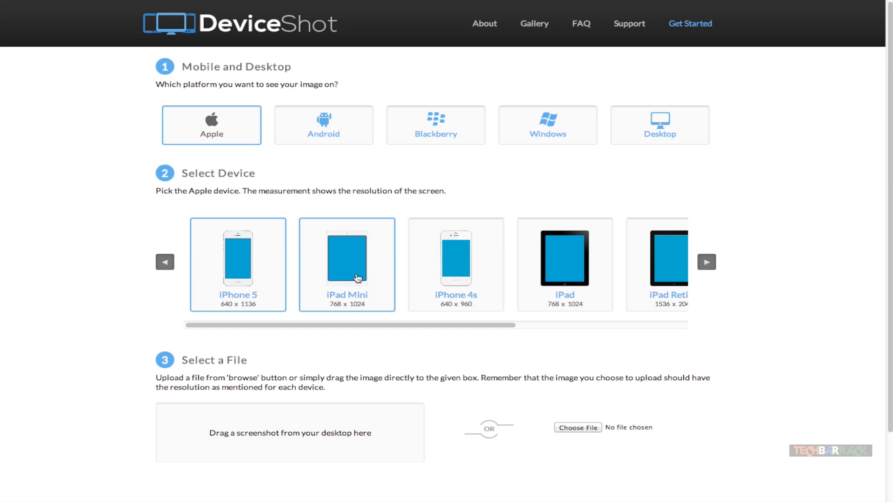
pyautogui.click(357, 277)
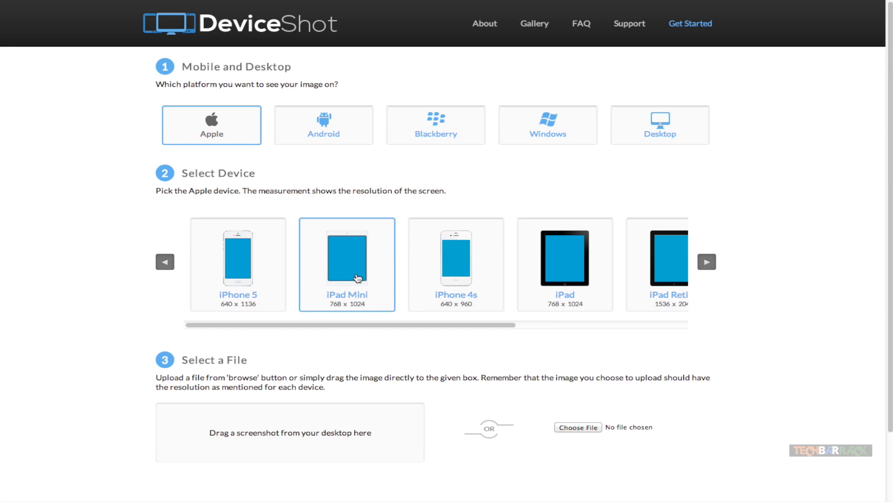
pyautogui.scroll(-3)
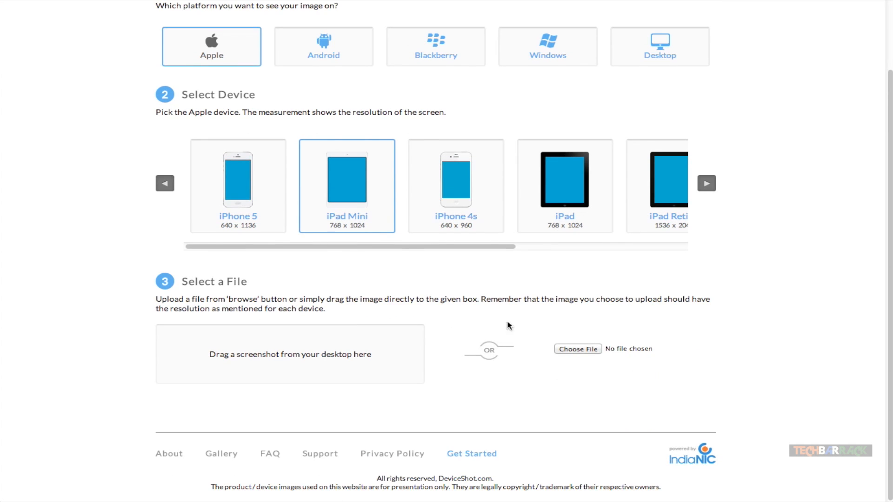
# Upload html5.jpg from the Desktop into the iPad Mini frame
pyautogui.click(577, 348)
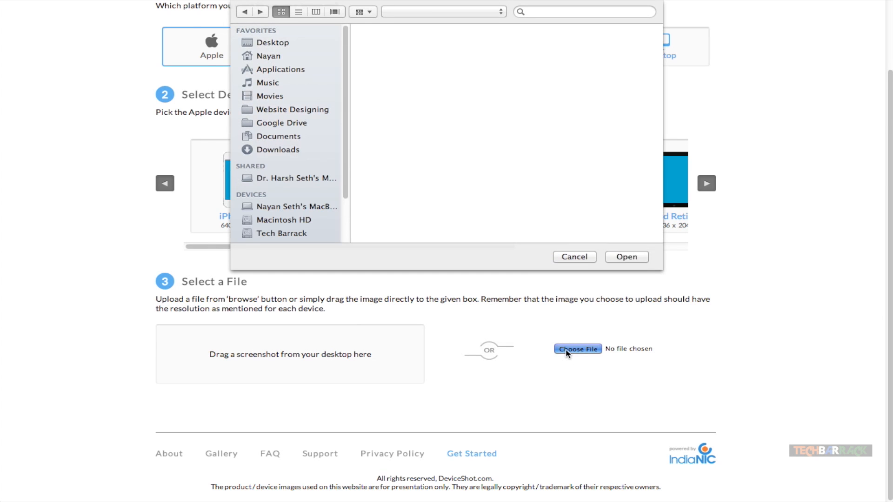
pyautogui.click(273, 43)
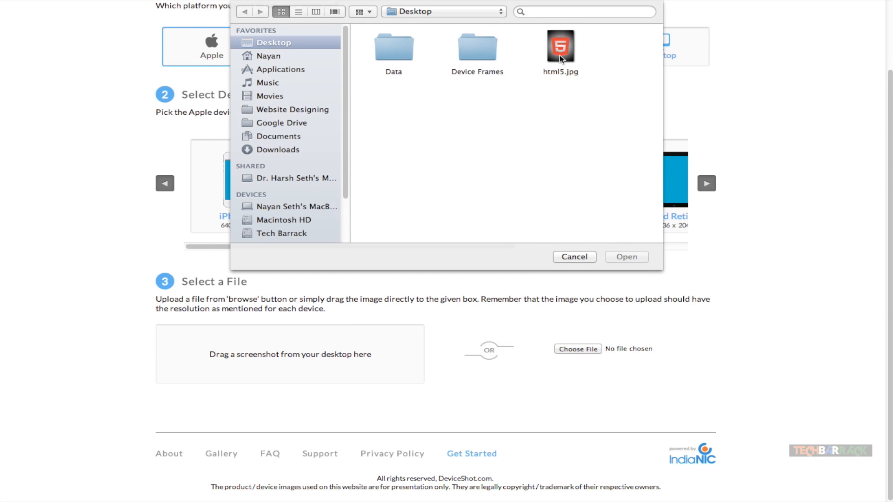
pyautogui.click(561, 48)
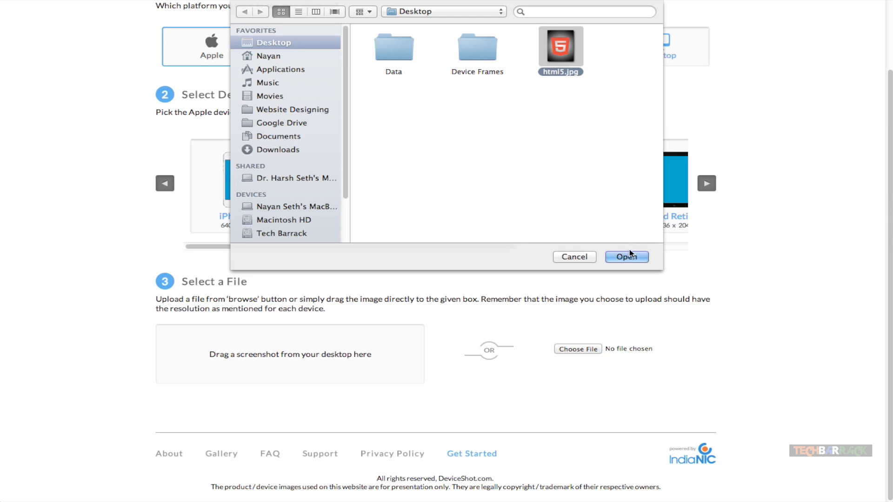
pyautogui.click(627, 256)
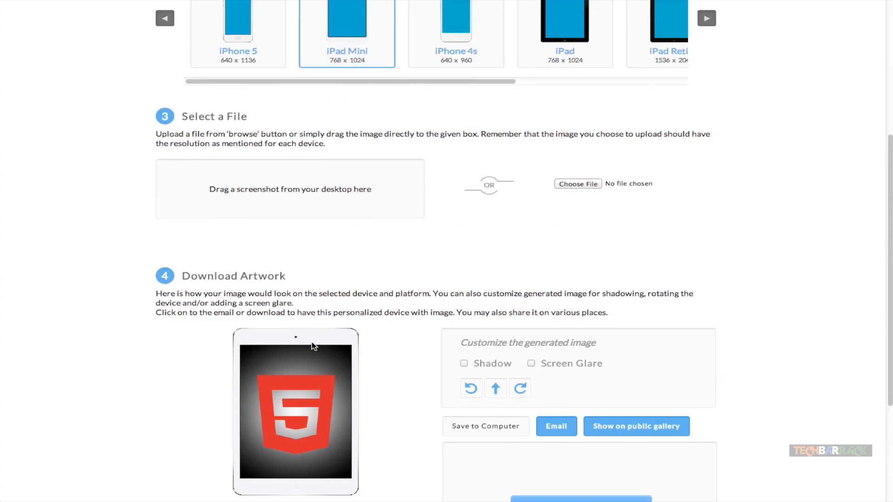
# Download the framed iPad Mini mockup as a PNG and show the desktop overview
pyautogui.scroll(-3)
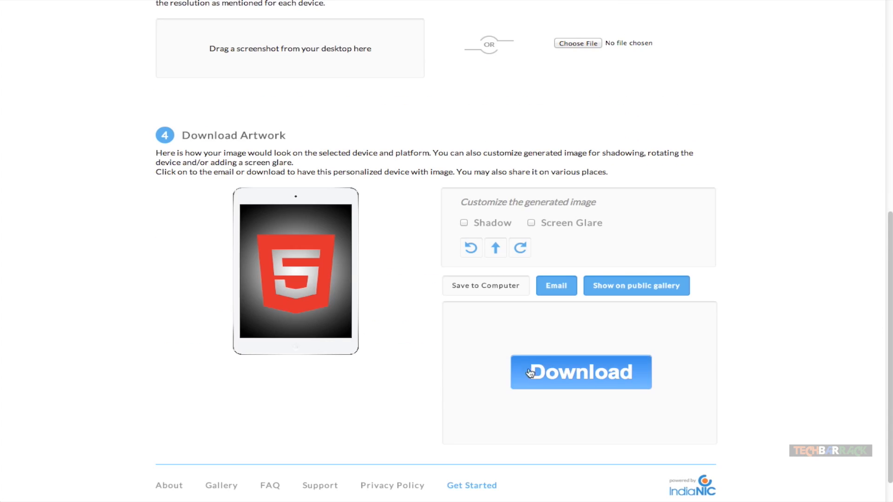
pyautogui.click(580, 372)
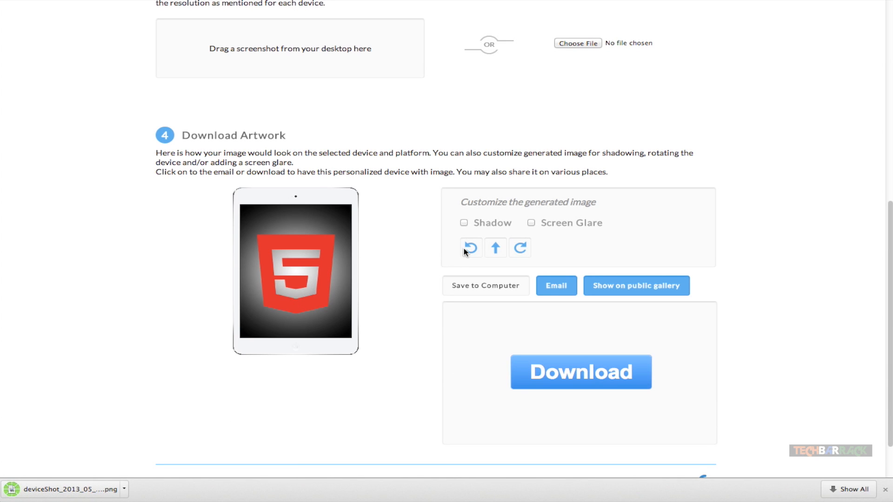
pyautogui.press('F3')
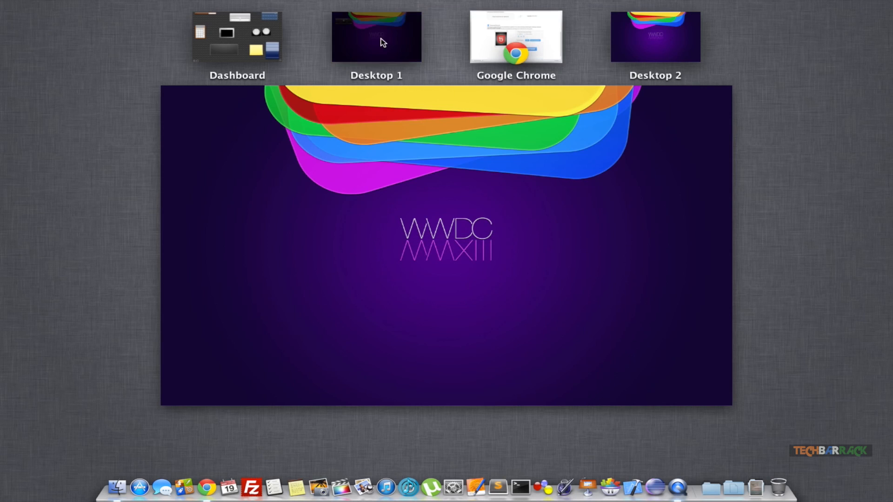
# On Desktop 1, Quick Look the downloaded deviceShot PNG and close the preview
pyautogui.click(377, 37)
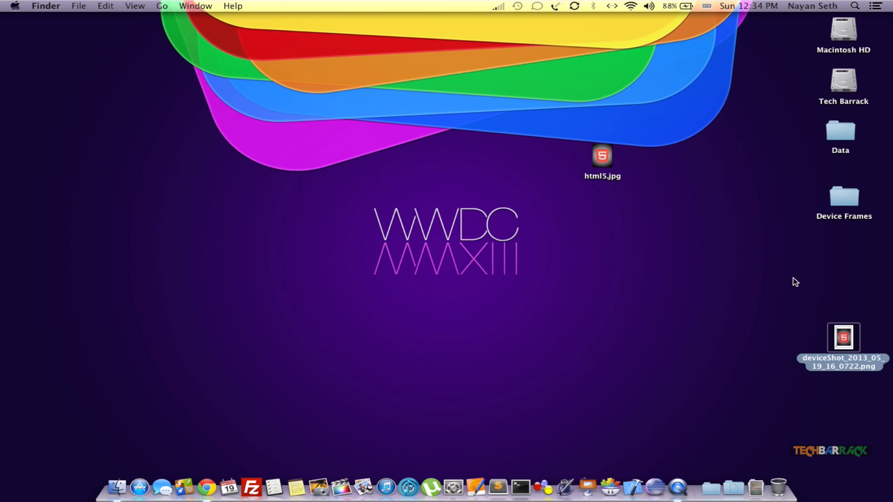
pyautogui.doubleClick(843, 338)
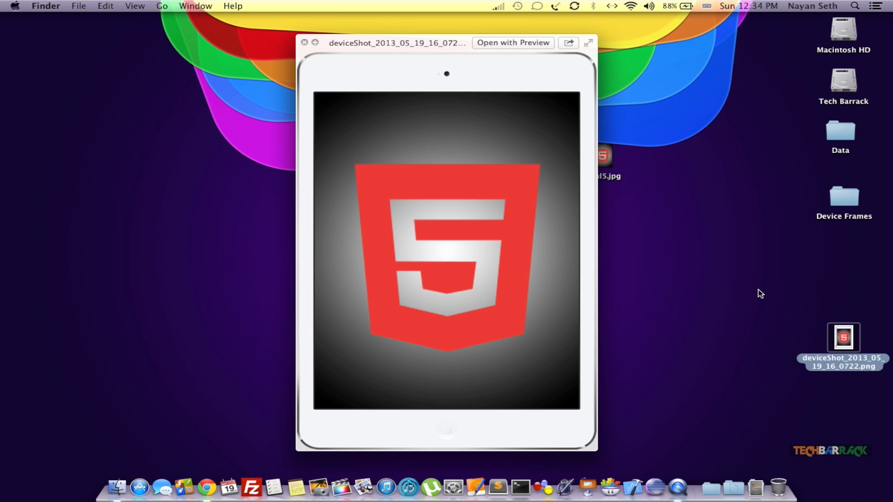
pyautogui.click(305, 42)
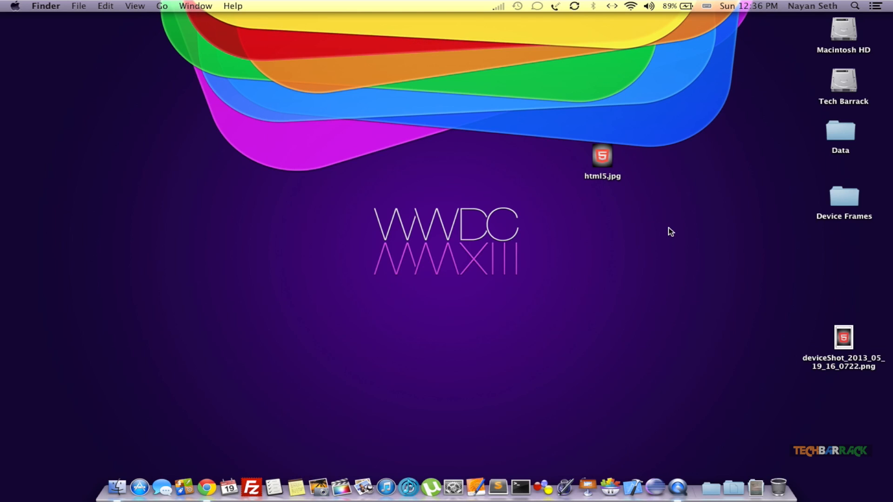
pyautogui.moveTo(848, 197)
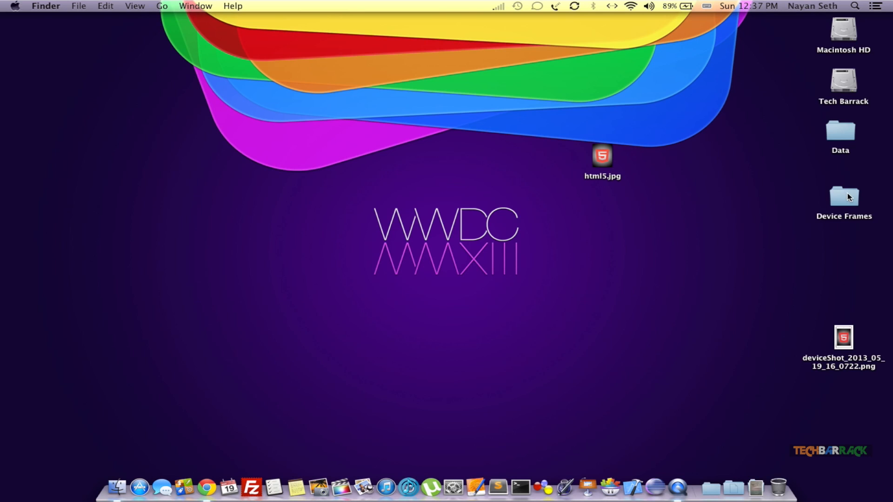
# Open the Device Frames folder, preview nexus-4.png and close it
pyautogui.doubleClick(843, 195)
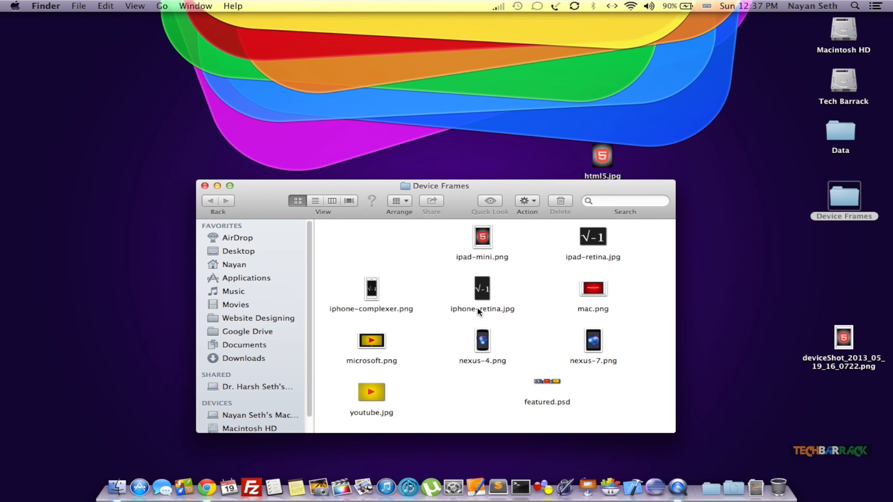
pyautogui.click(371, 289)
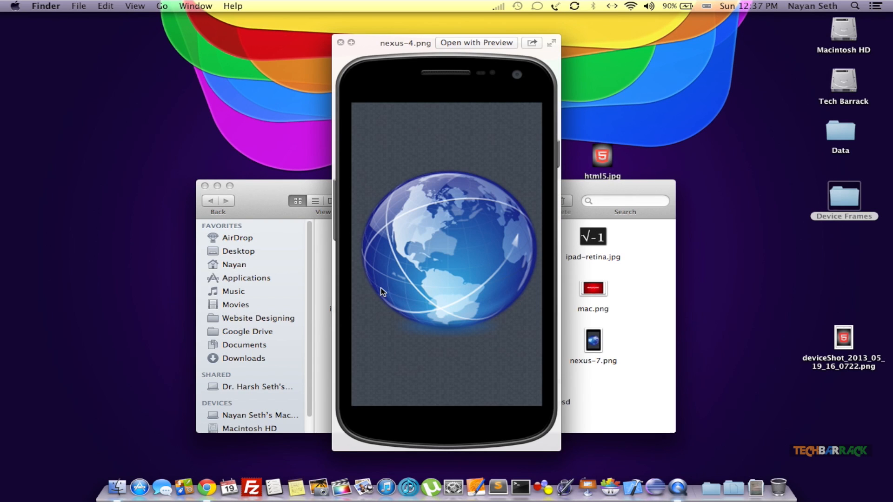
pyautogui.click(341, 43)
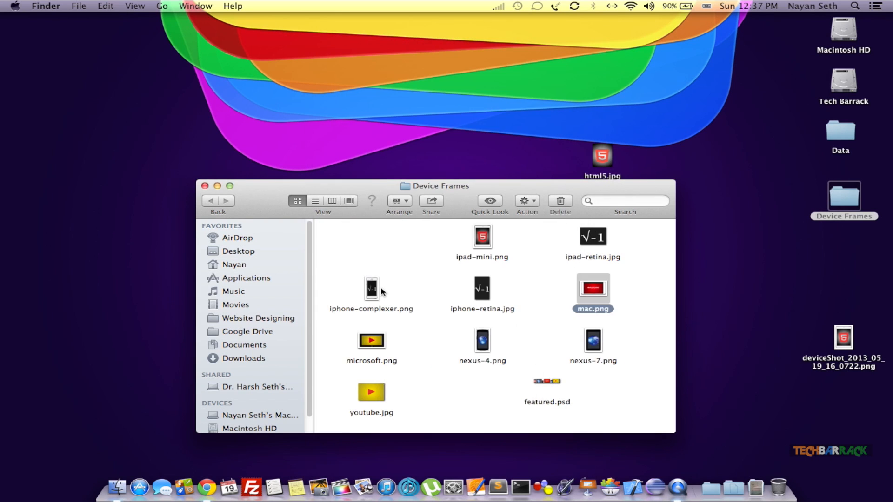